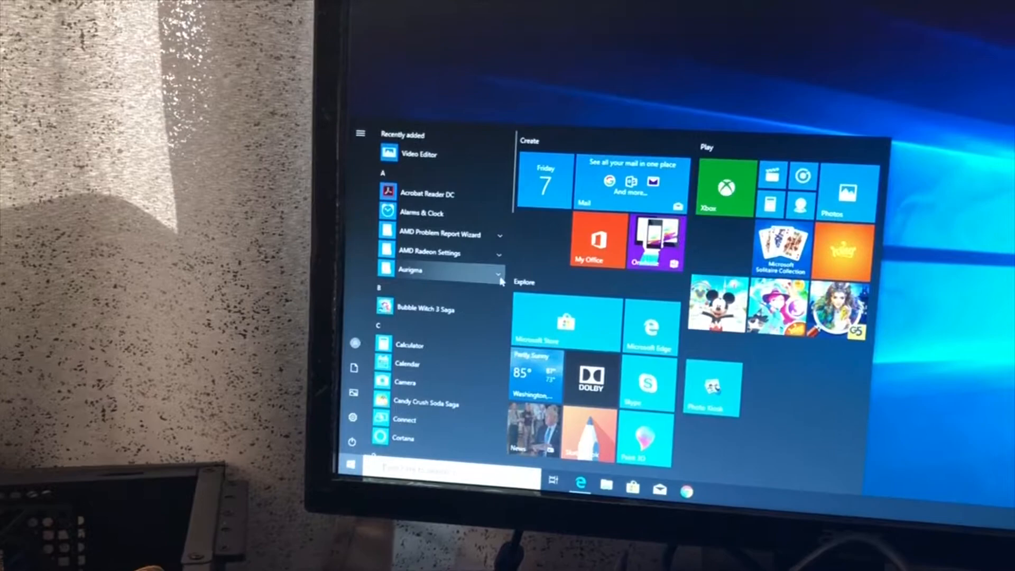
Launch the Configuration Tool and assign a different printer to 6x4 Glossy paper.
click(440, 269)
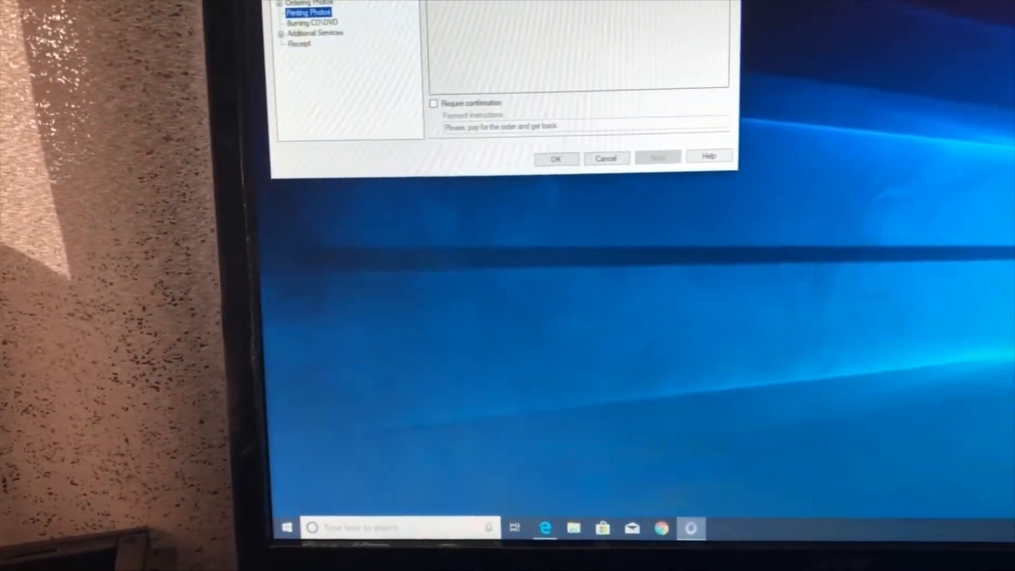
click(643, 158)
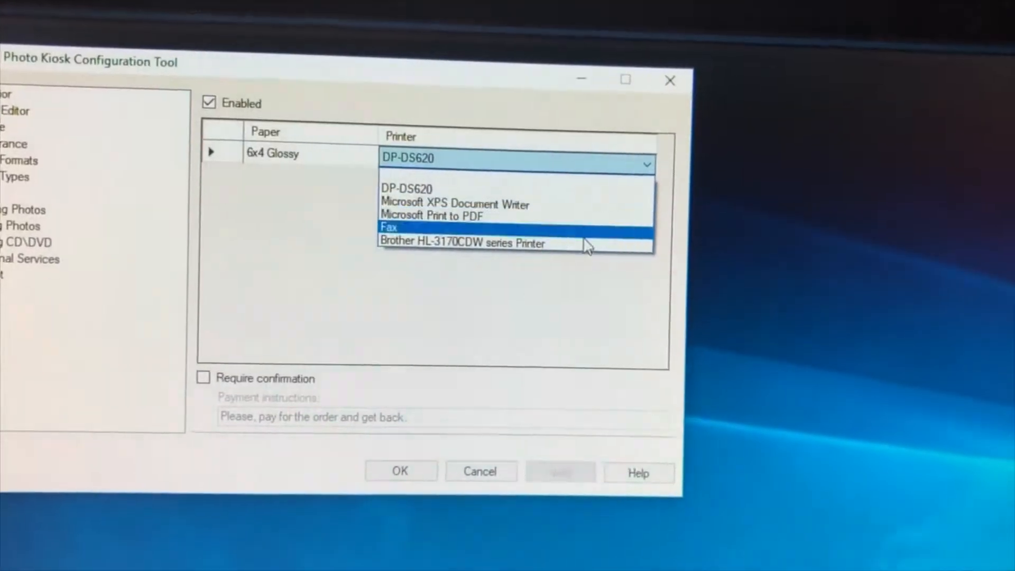
click(462, 242)
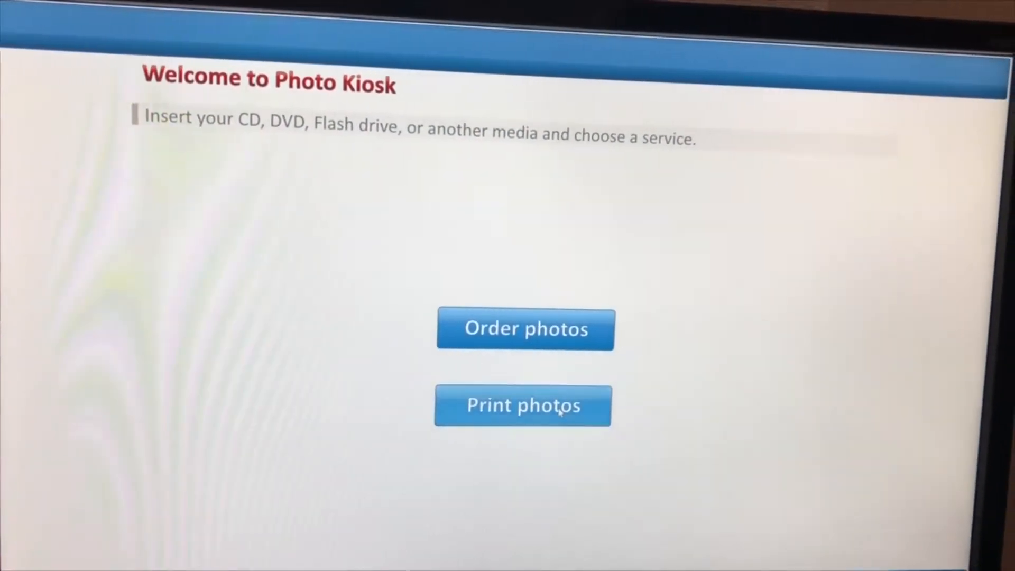
Place a 6x4 print order for one photo, submit contact details, and quit the confirmation.
click(522, 406)
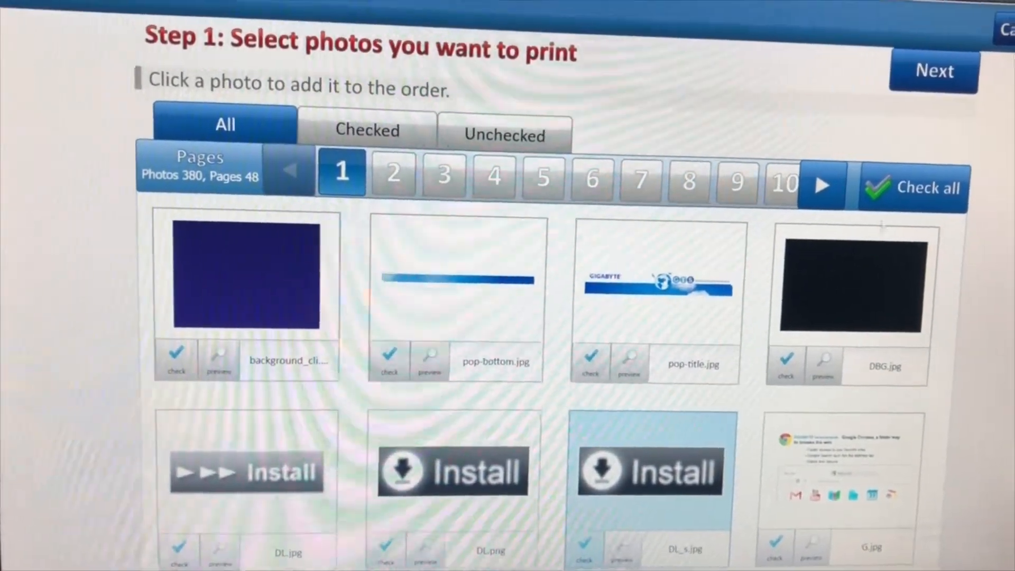
click(932, 72)
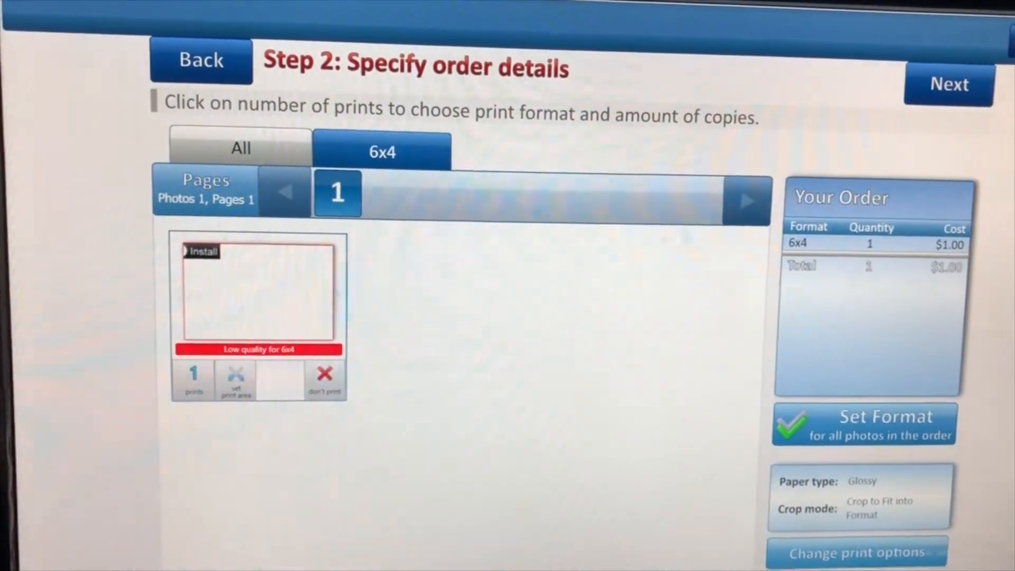
click(949, 84)
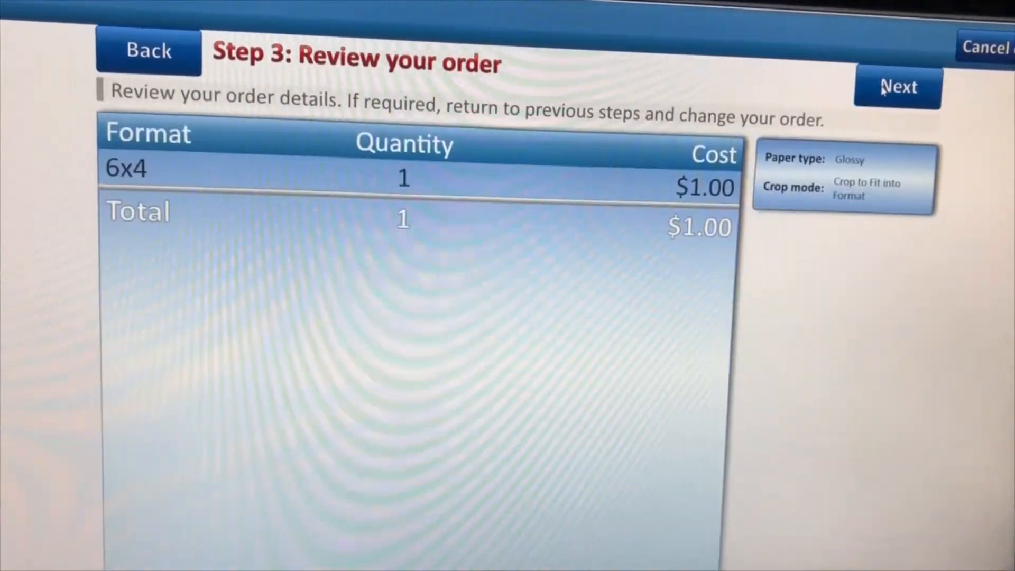
click(897, 87)
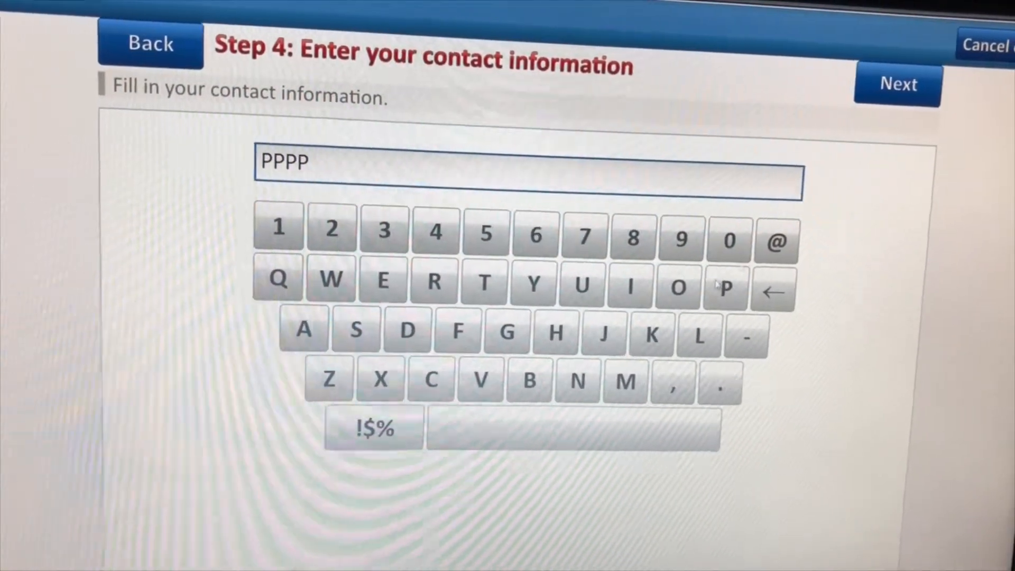
click(898, 84)
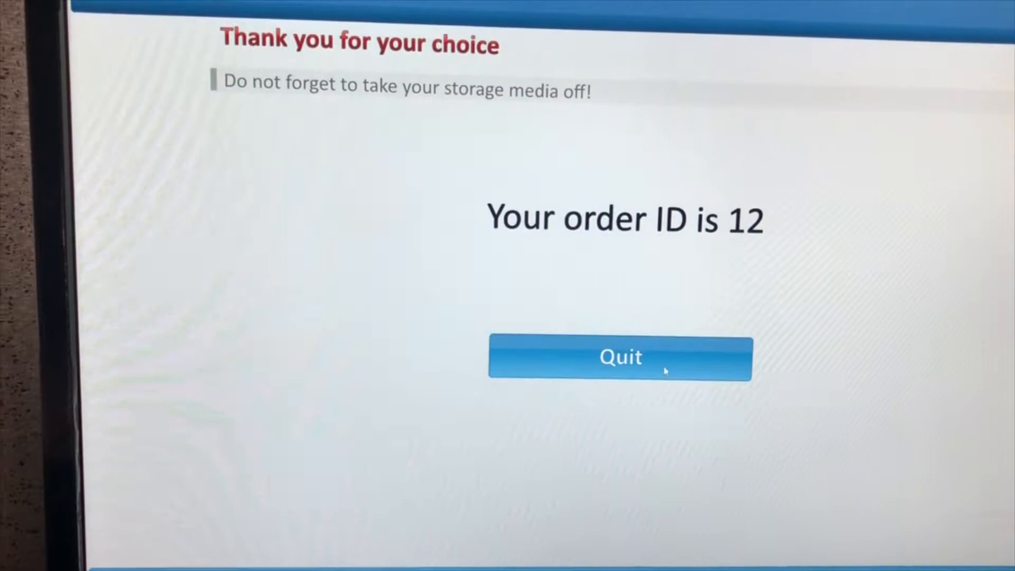
click(620, 357)
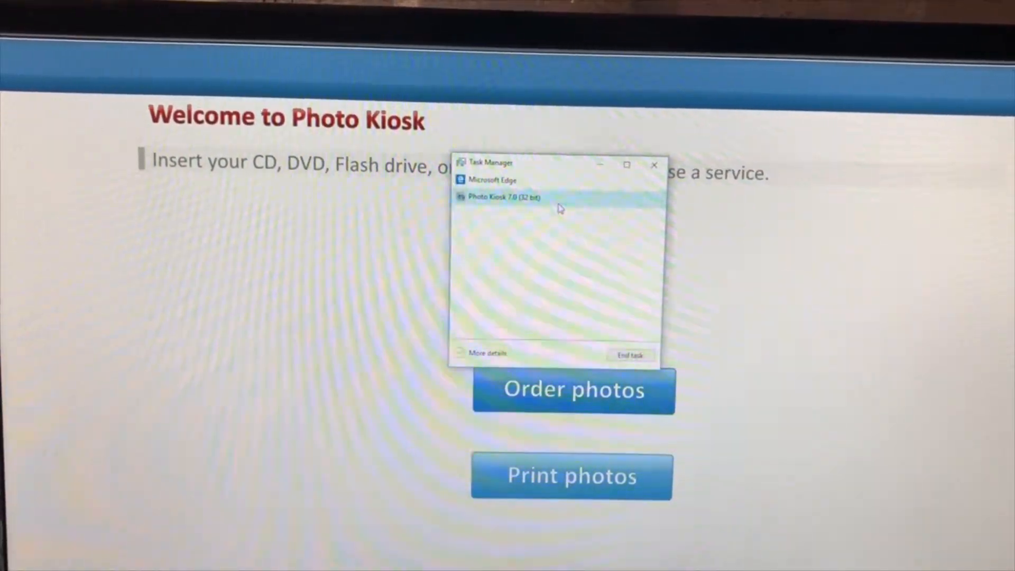
End the running Photo Kiosk task and set DP-DS620 as the 6x4 Glossy printer.
click(629, 355)
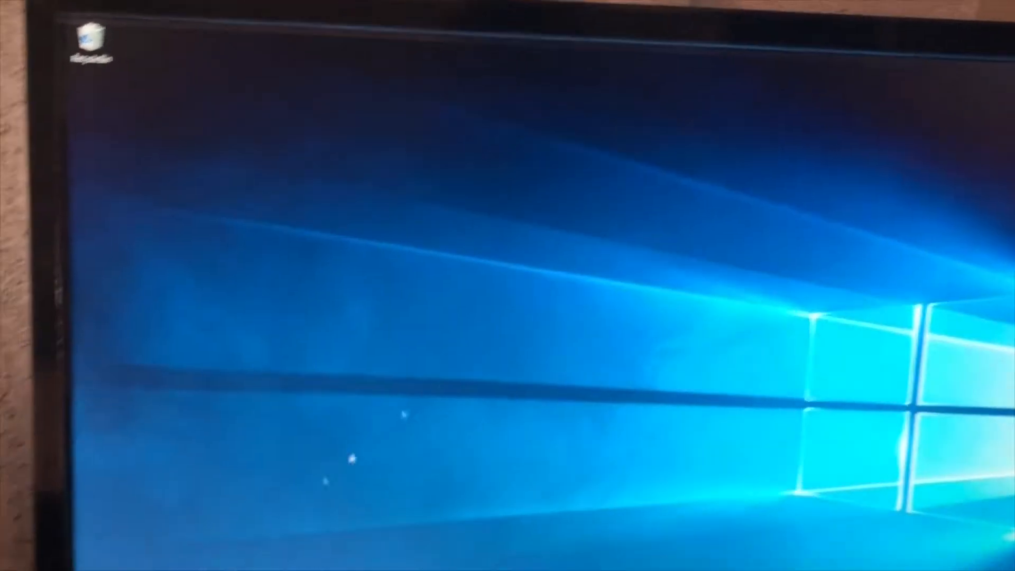
click(153, 524)
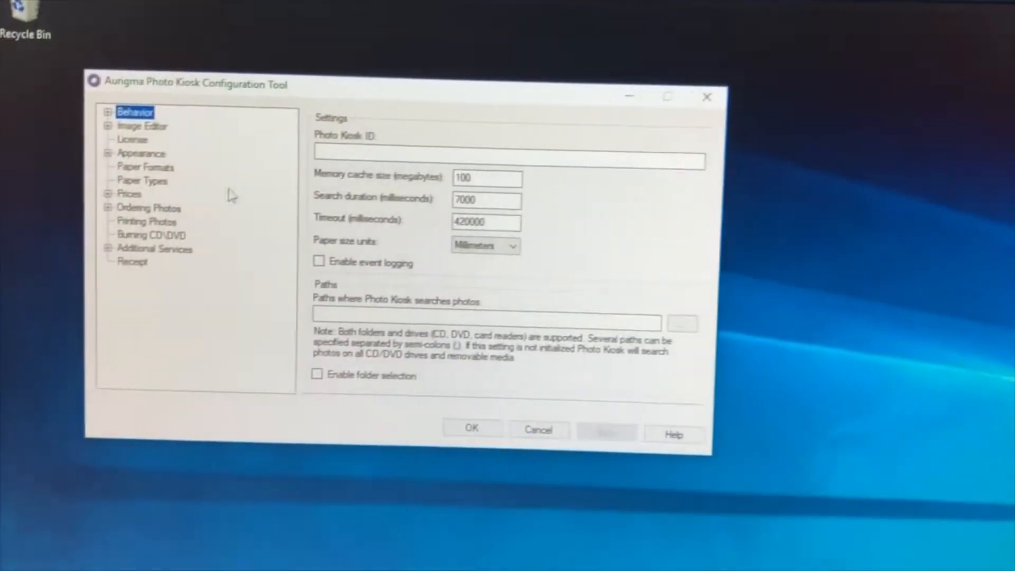
click(147, 221)
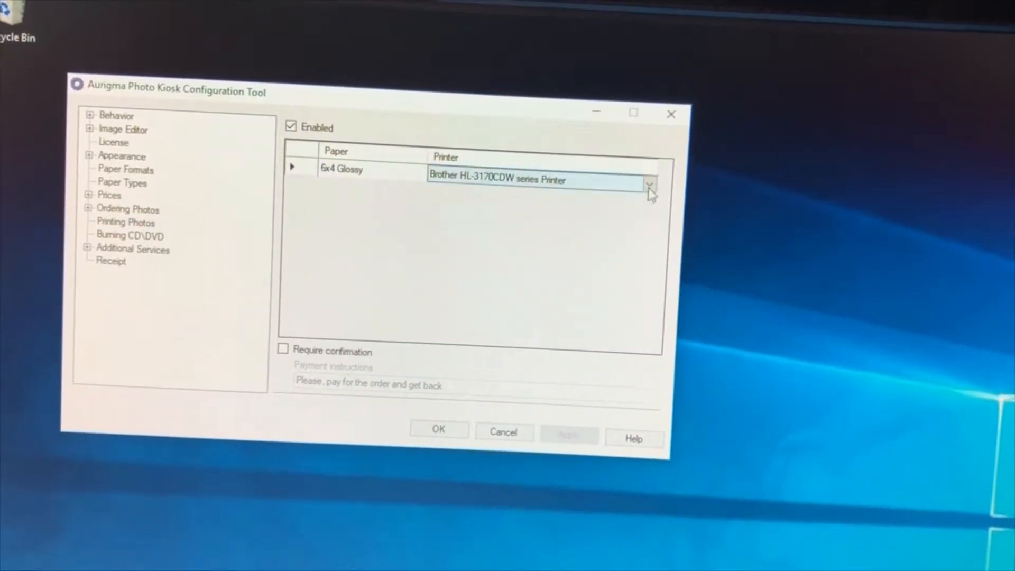
click(649, 184)
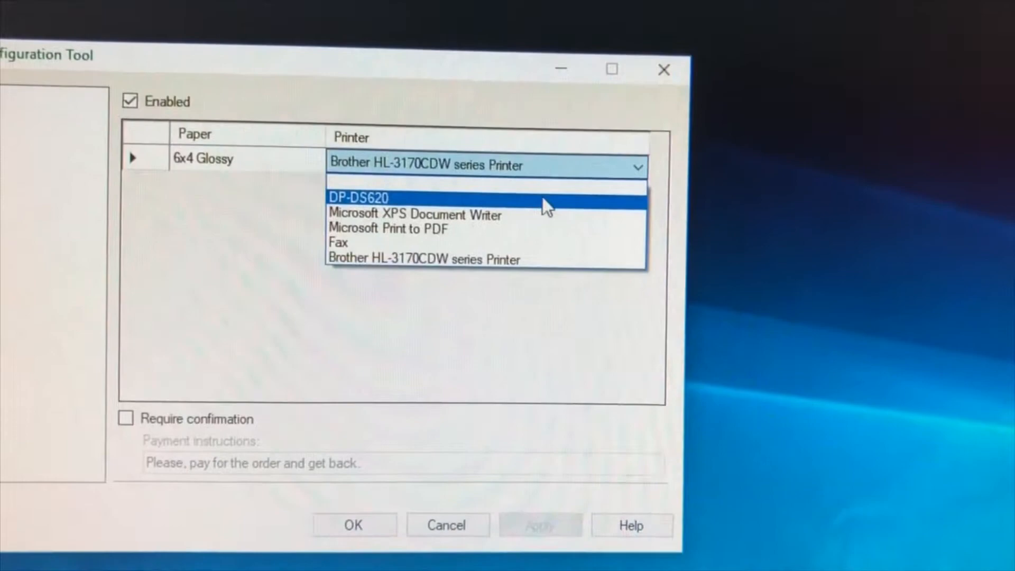
click(363, 198)
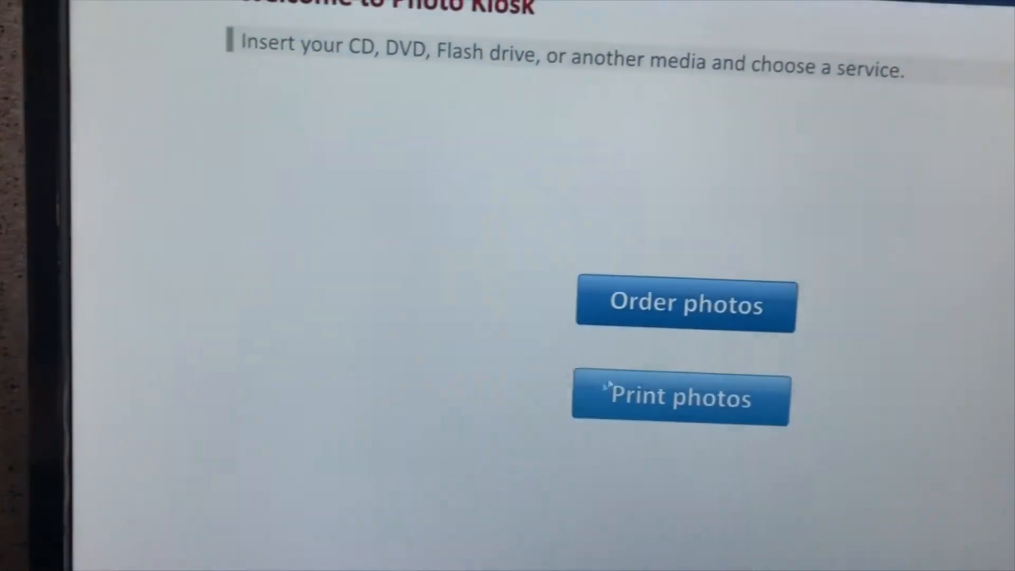
Start a new 6x4 order, pass photo selection and review, and enter a name letter.
click(679, 397)
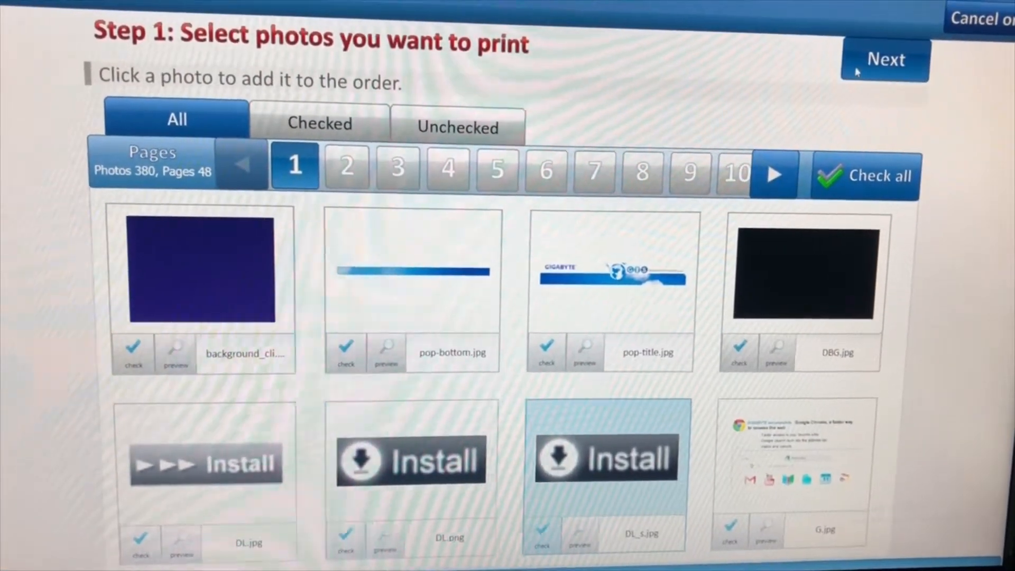
click(884, 60)
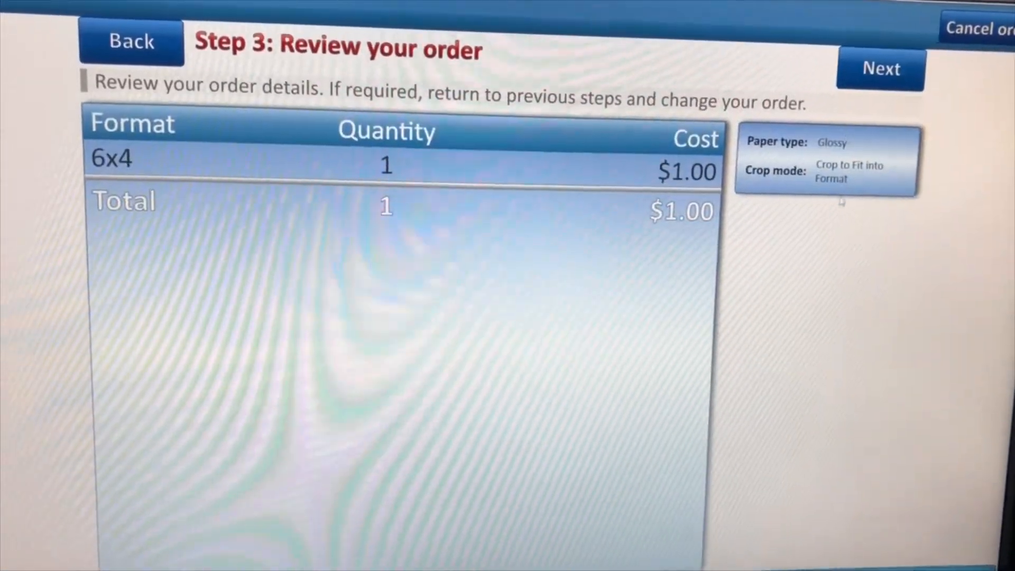
click(879, 70)
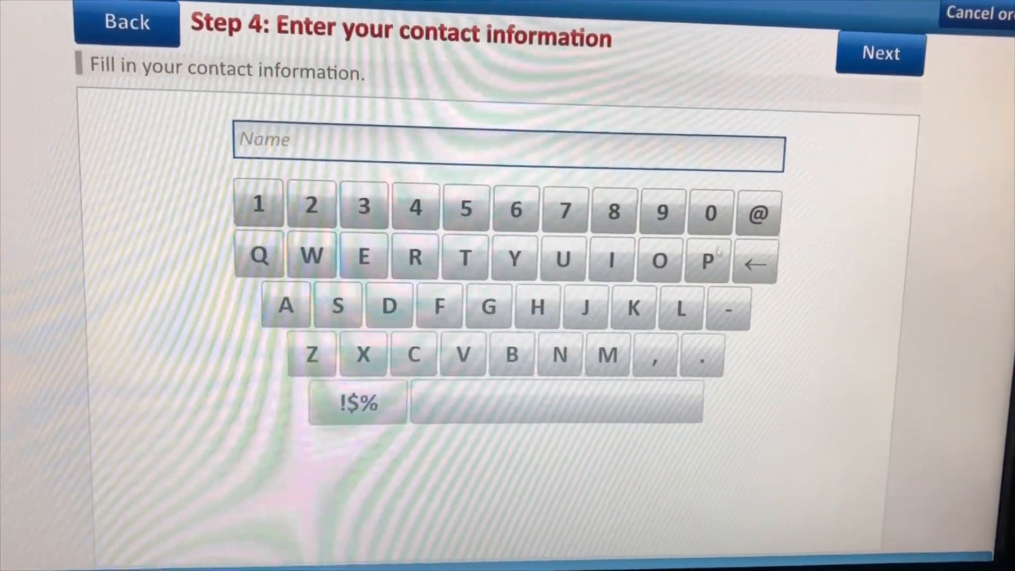
click(706, 259)
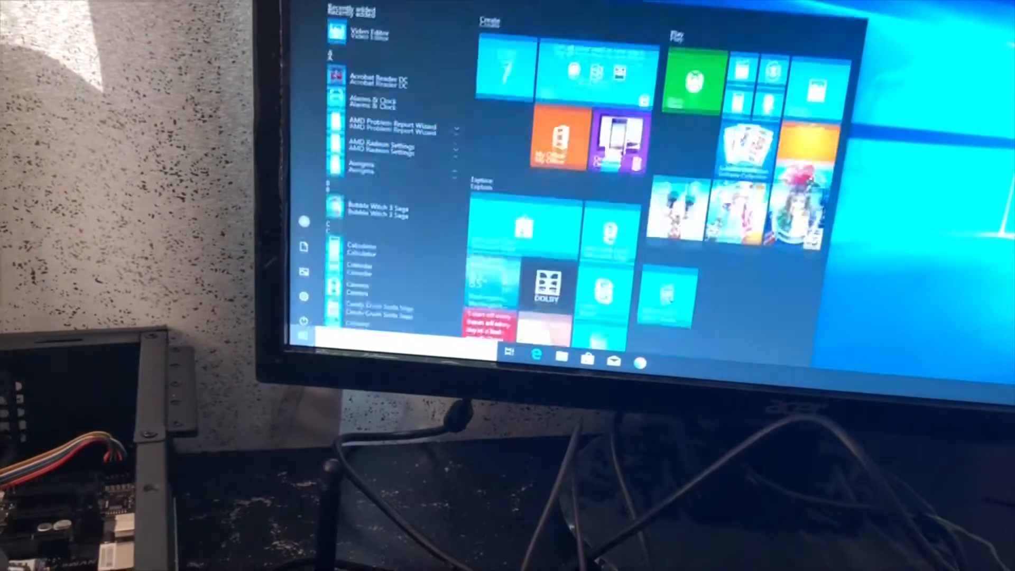
Find Control Panel via 'con' search and open the DP-DS620 printer properties.
text(con)
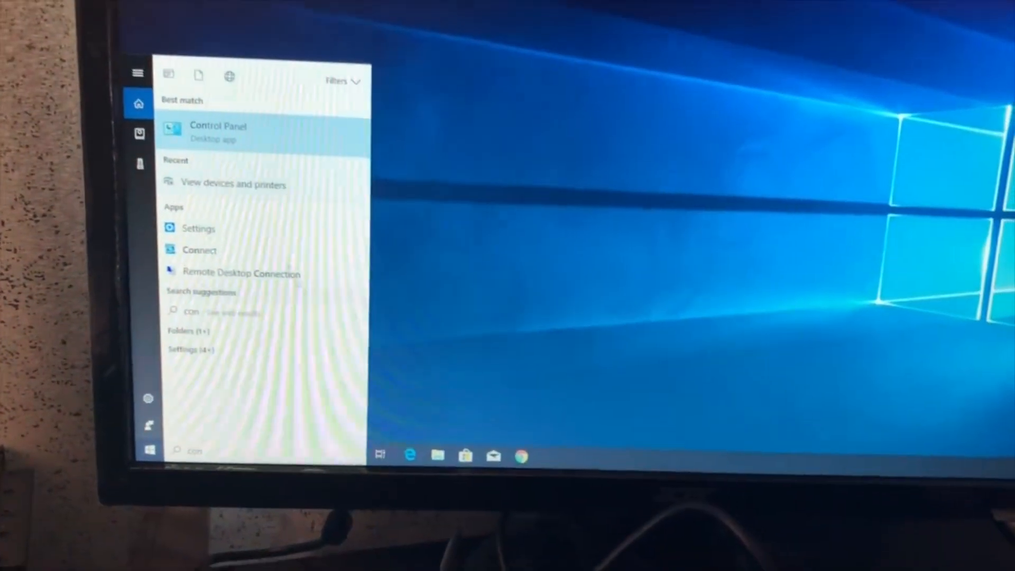
click(219, 132)
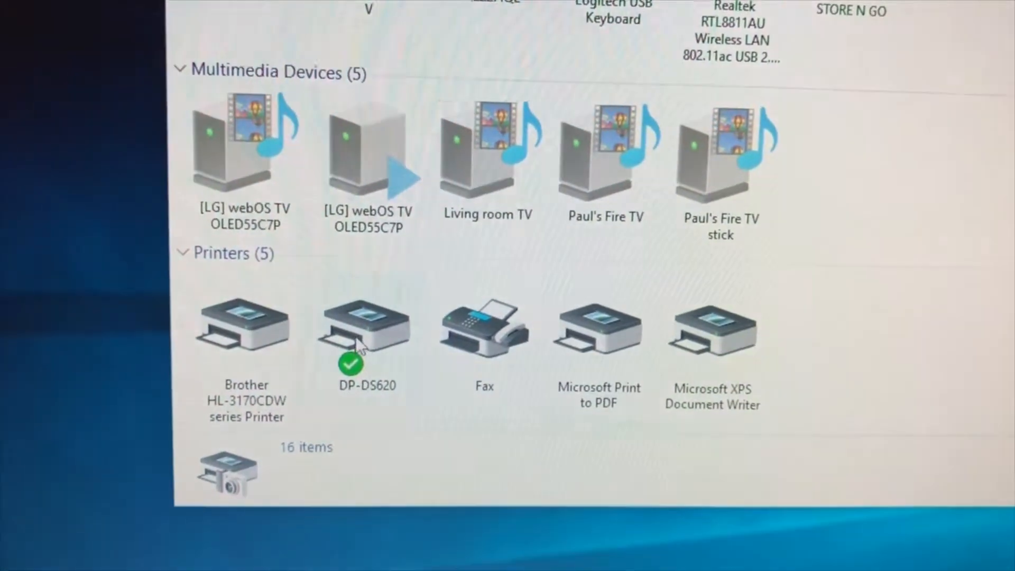
right_click(364, 329)
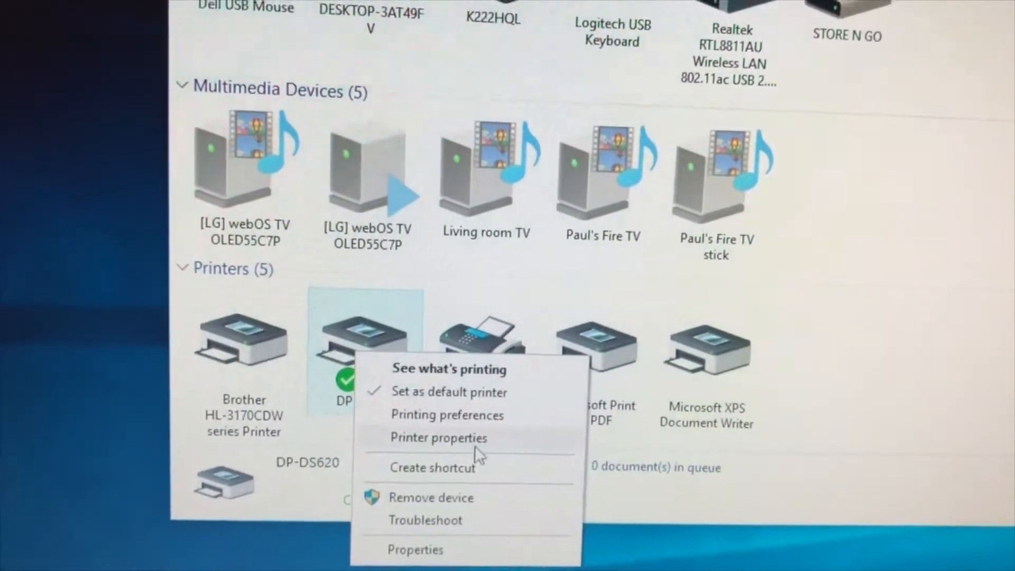
click(438, 438)
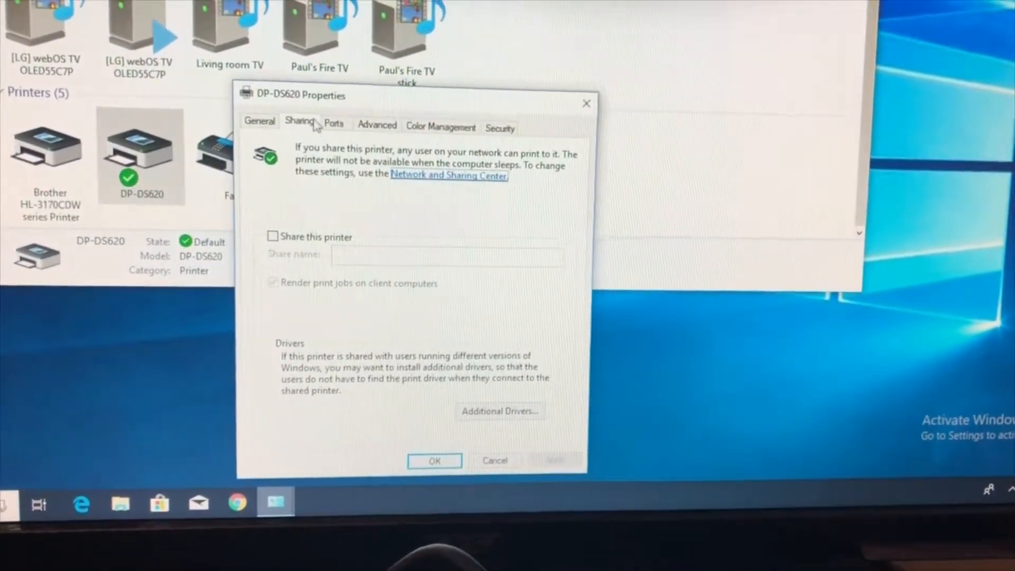
Check the DP-DS620 Ports and Color Management tabs, then open Printing Preferences.
click(333, 125)
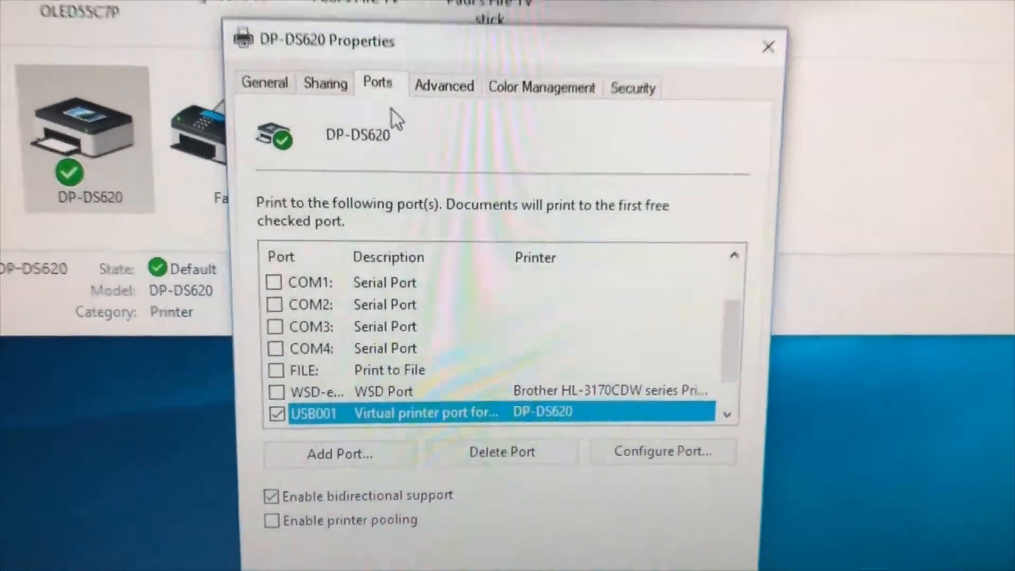
click(425, 120)
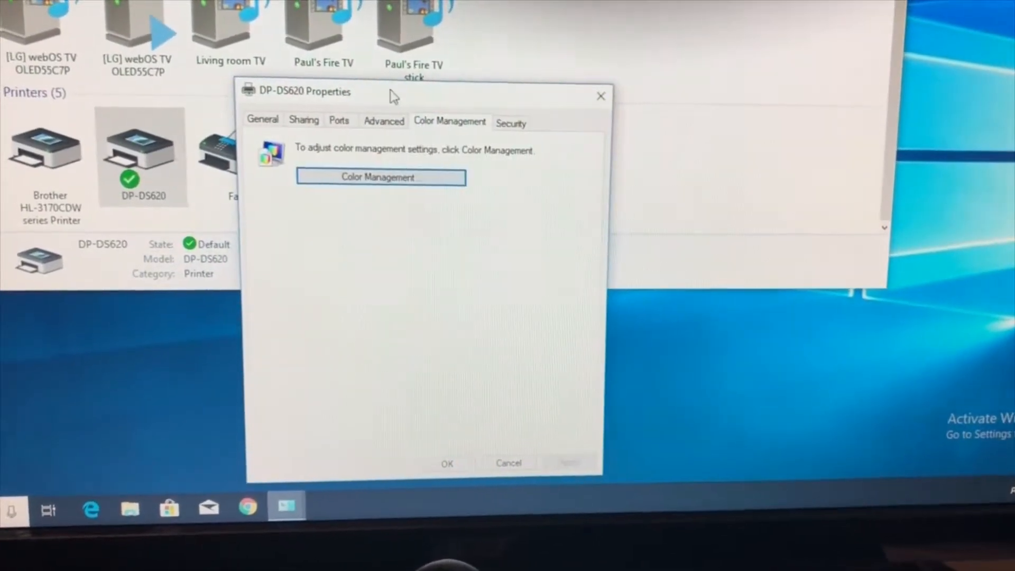
click(511, 123)
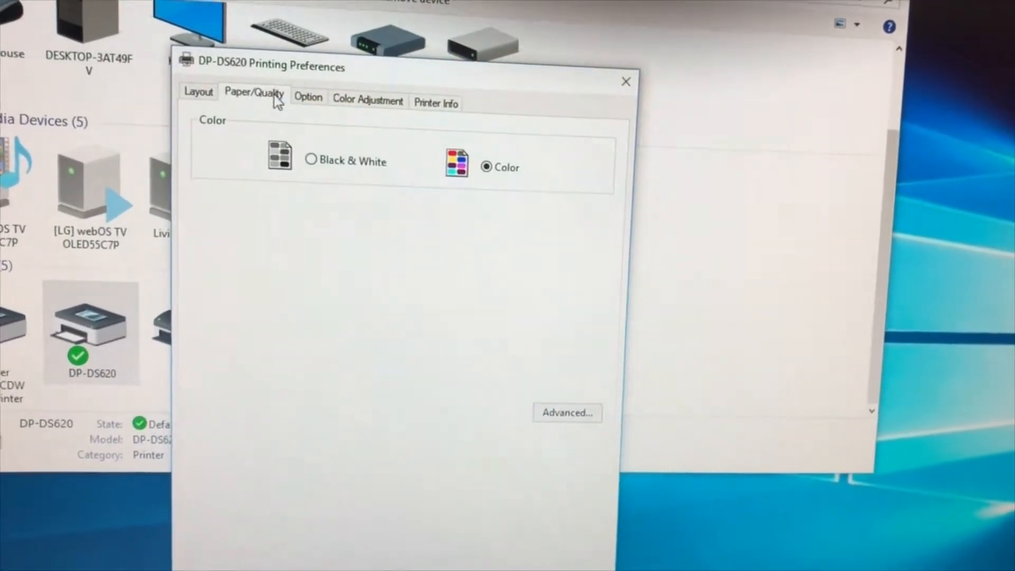
View the Option, Color Adjustment and Printer Info tabs showing 171 of 400 sheets.
click(308, 97)
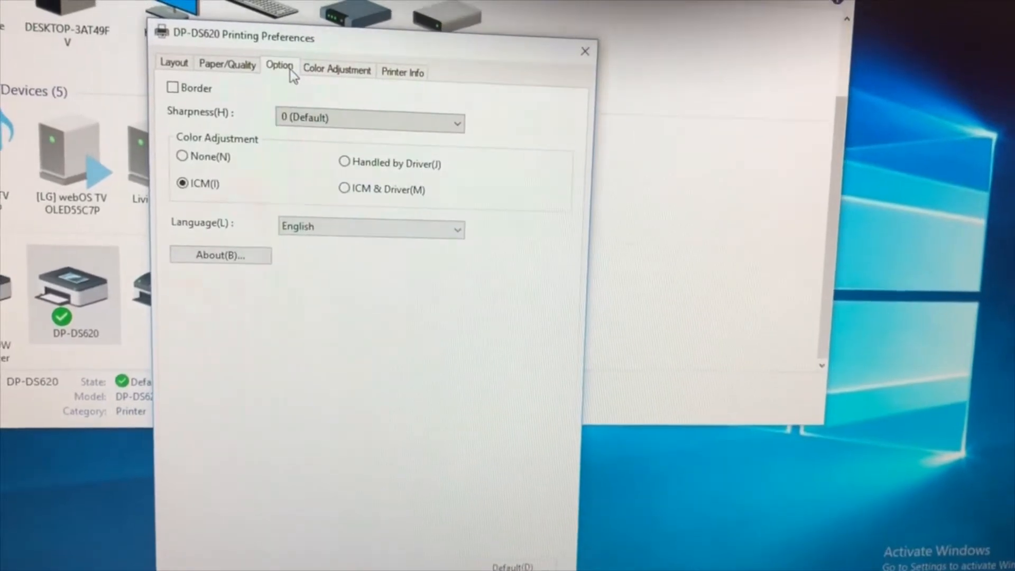
click(325, 70)
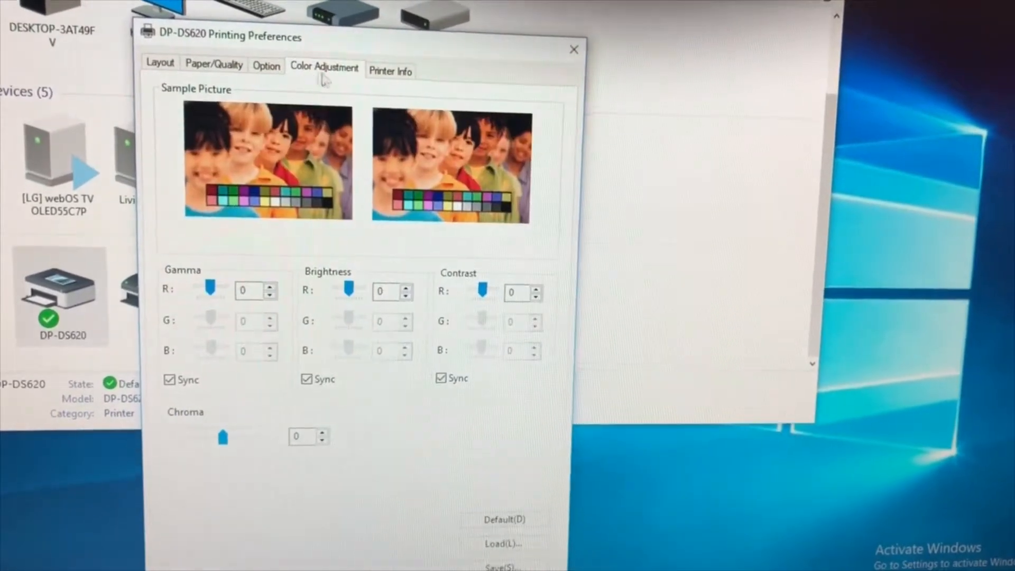
click(390, 71)
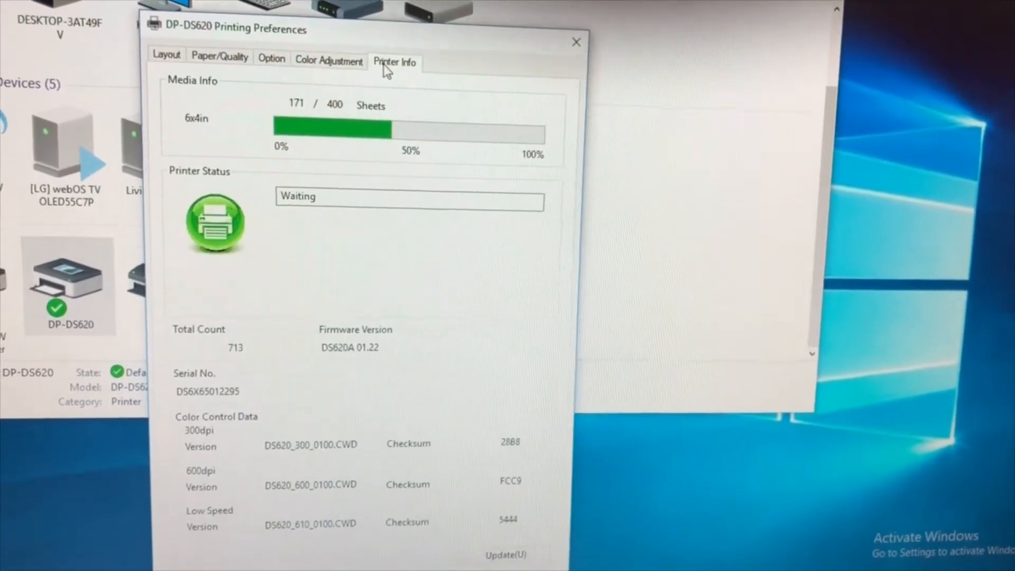